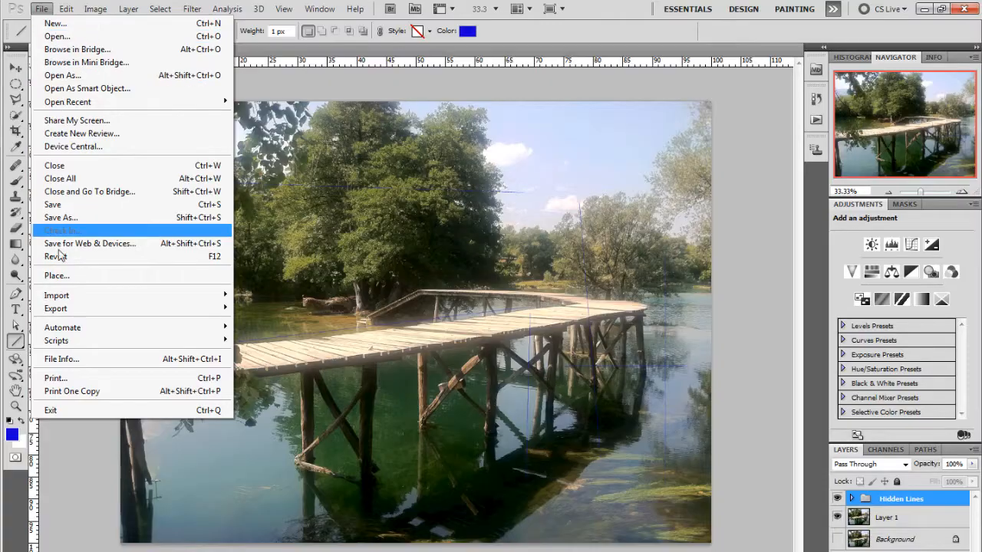
- Save the pier photo with its Hidden Lines group as a layered Photoshop PSD document
click(62, 218)
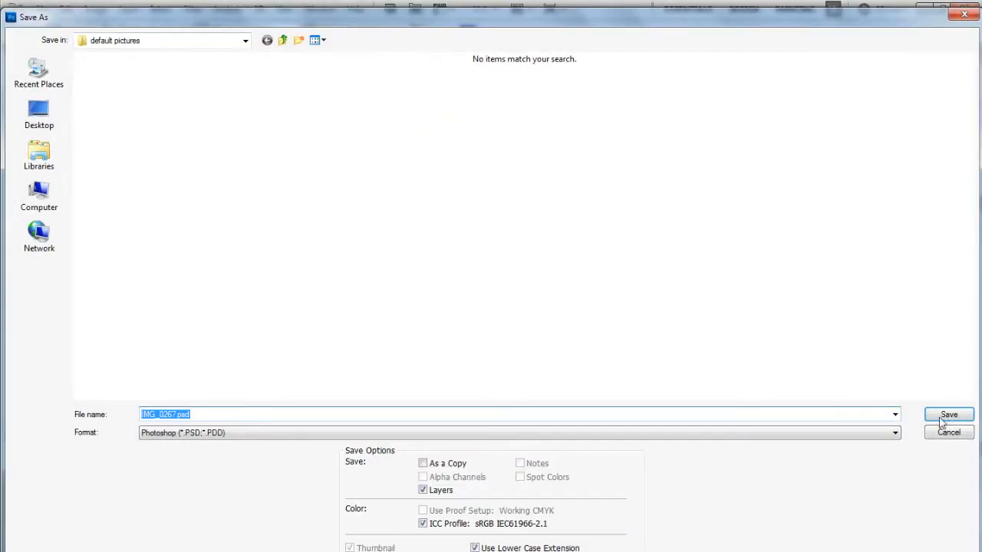
click(948, 414)
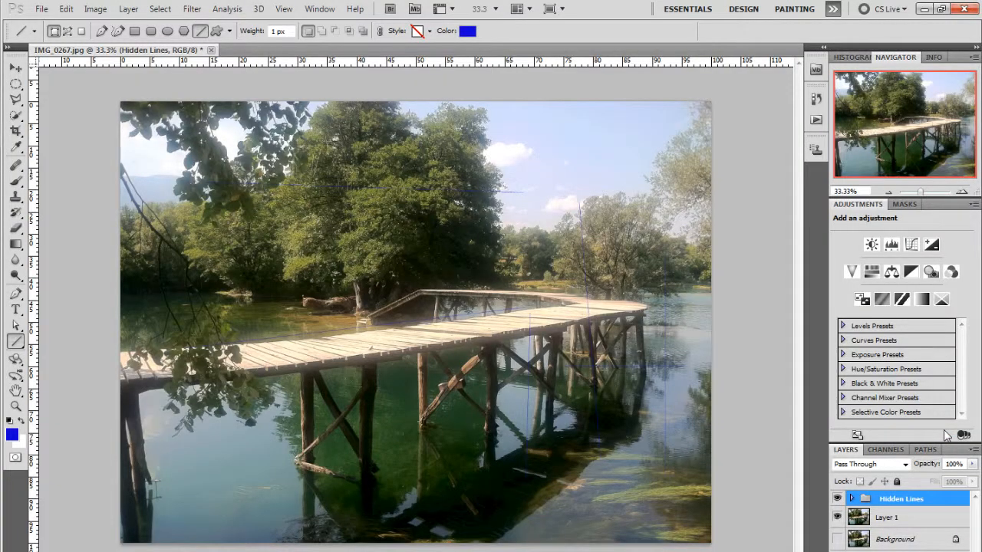